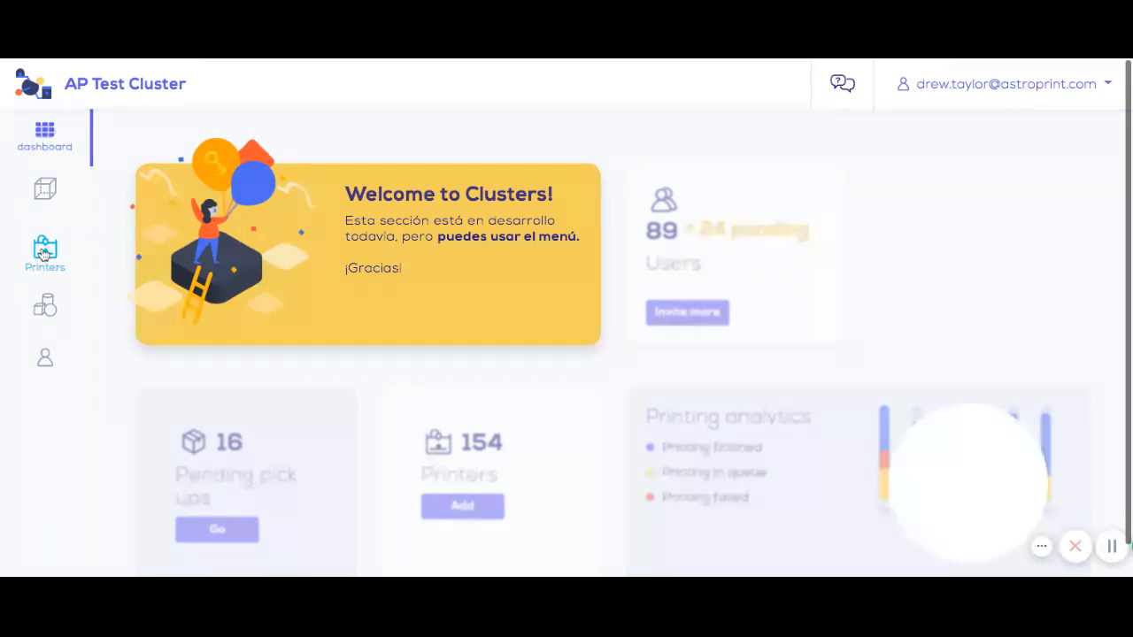
- Open the Printers page to list Ultimaker 2+, Fortis 450mc and Glowforge Desktop Laser Cutter
{"action": "left_click", "coordinate": [44, 252]}
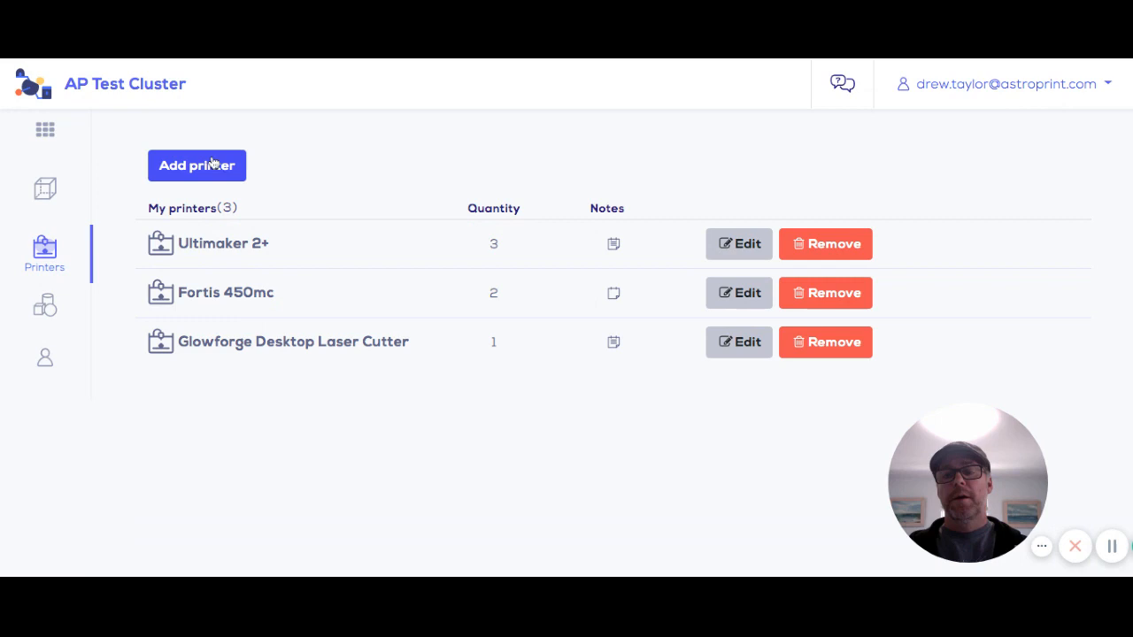
- Add a new printer model 'Prusa MK 3' with quantity 4
{"action": "left_click", "coordinate": [196, 166]}
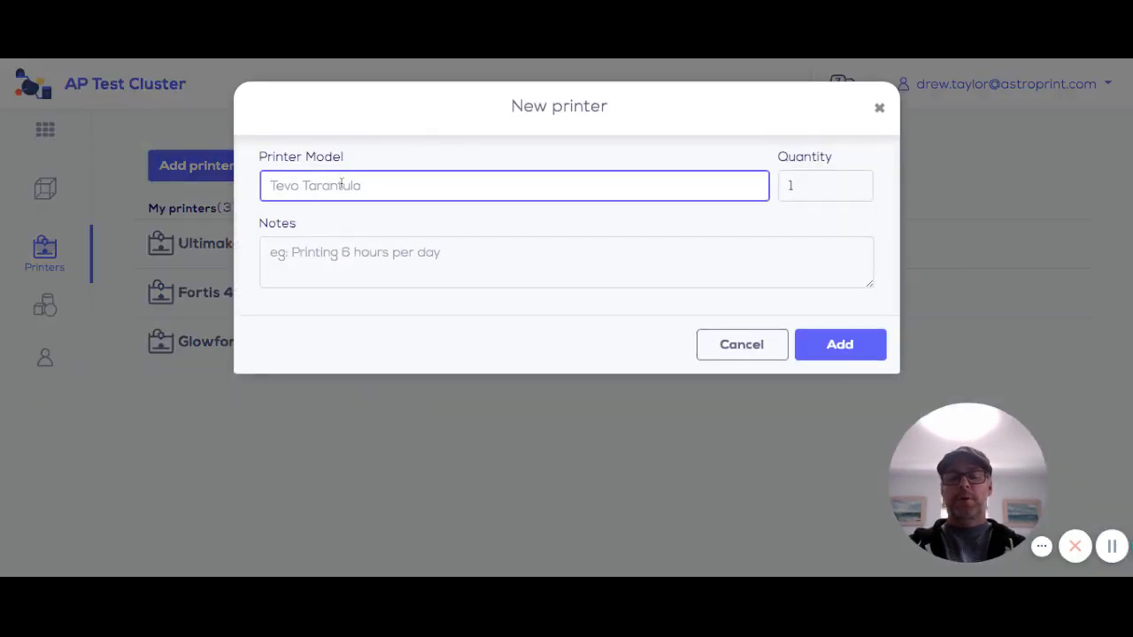
{"action": "type", "text": "Prusa MK"}
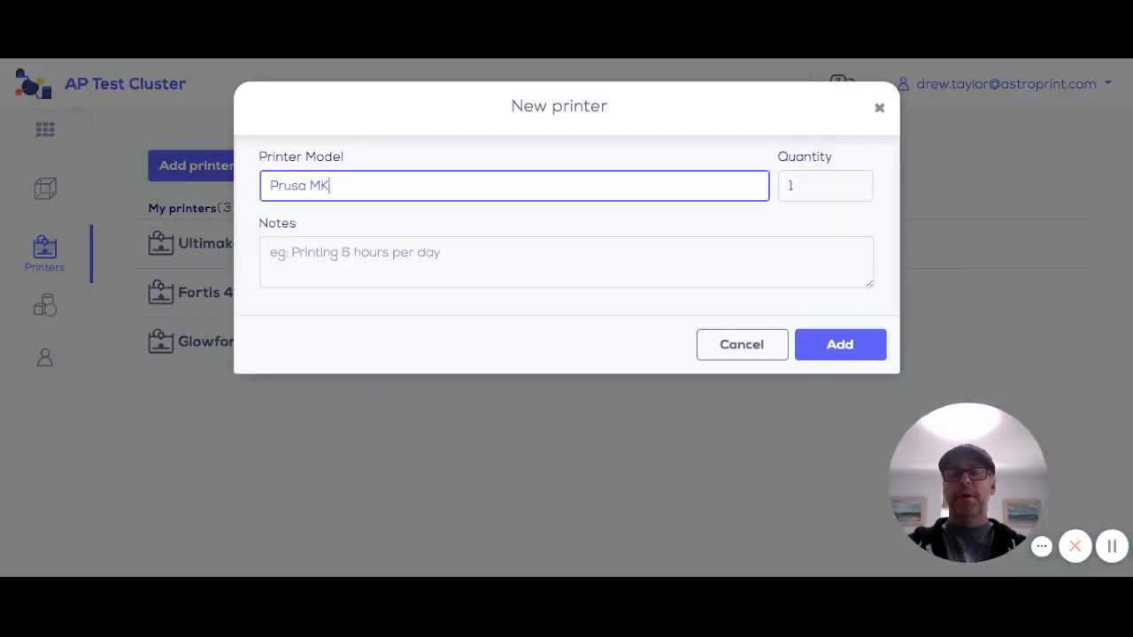
{"action": "type", "text": "3"}
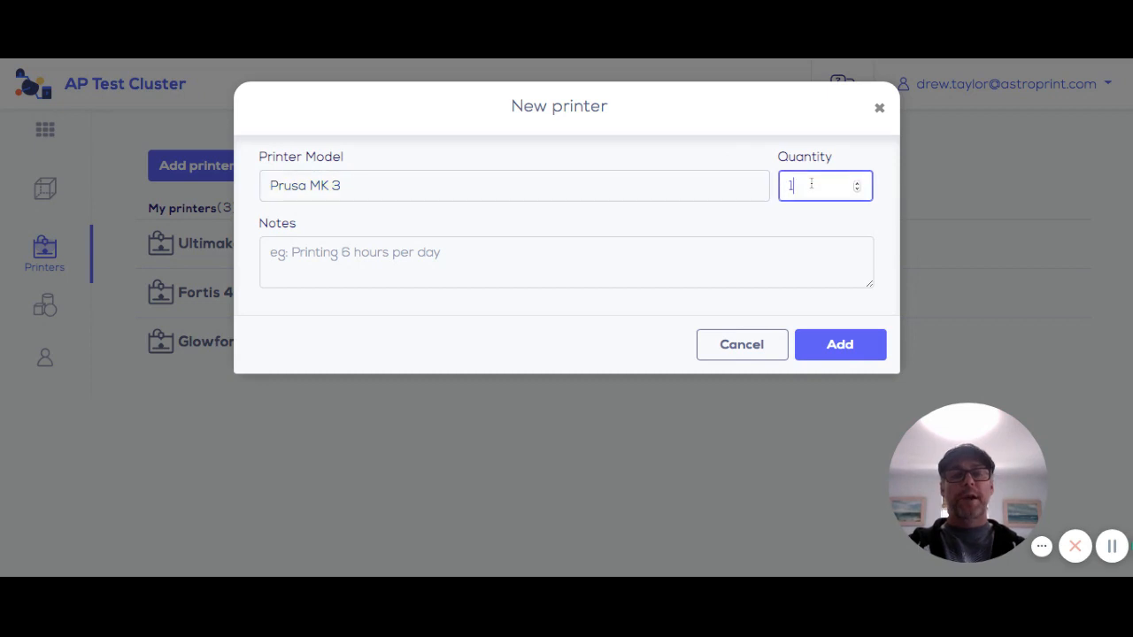
{"action": "type", "text": "4"}
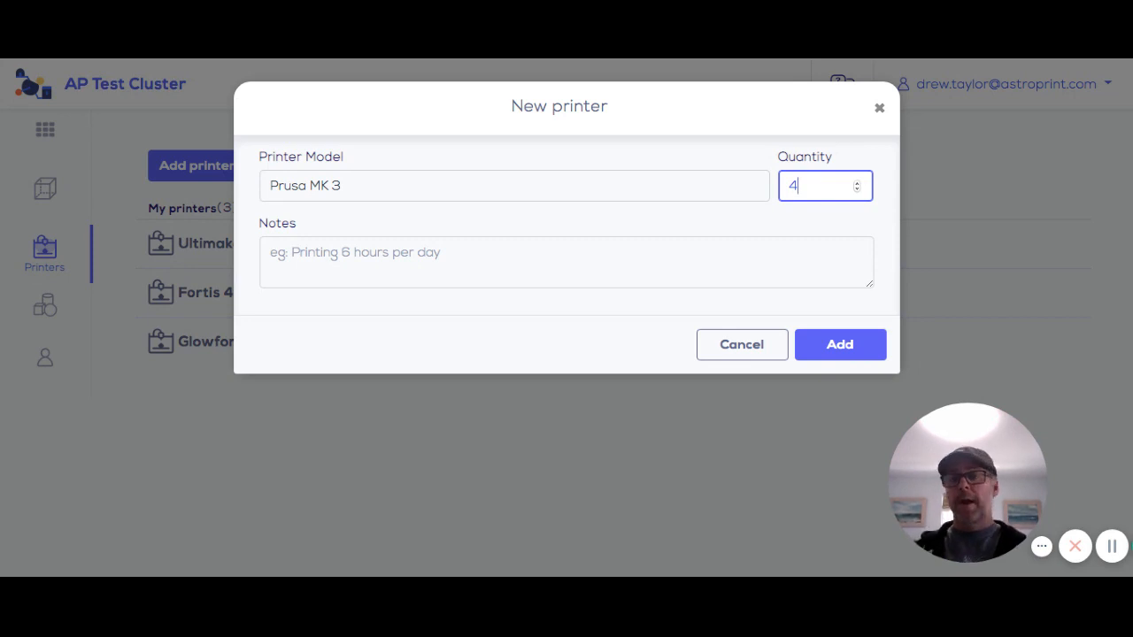
{"action": "mouse_move", "coordinate": [792, 309]}
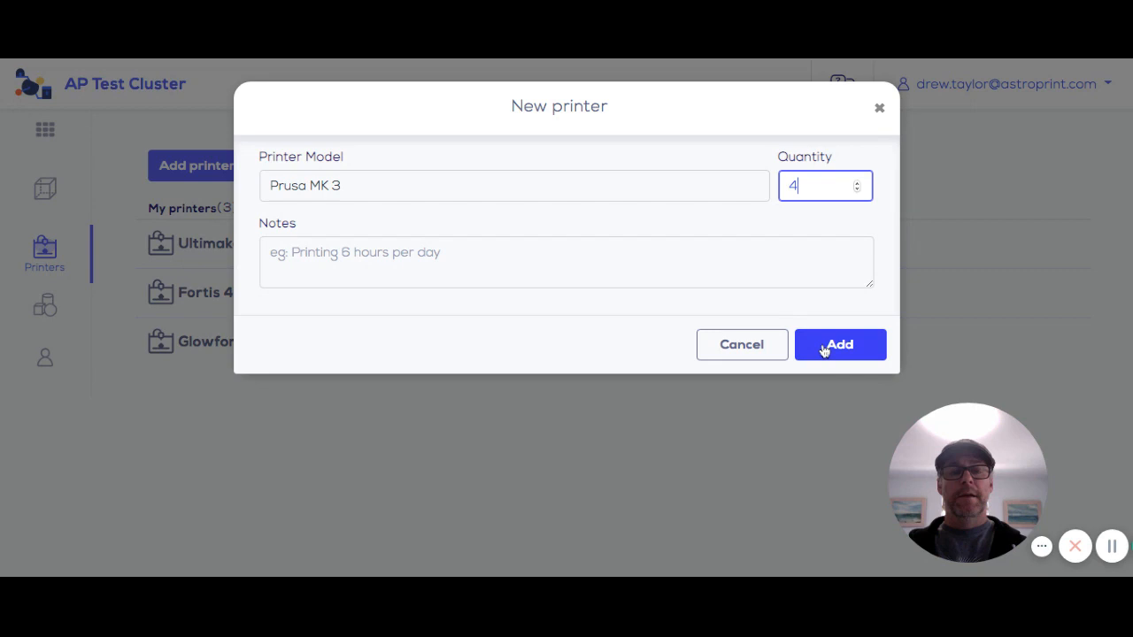
{"action": "left_click", "coordinate": [838, 344]}
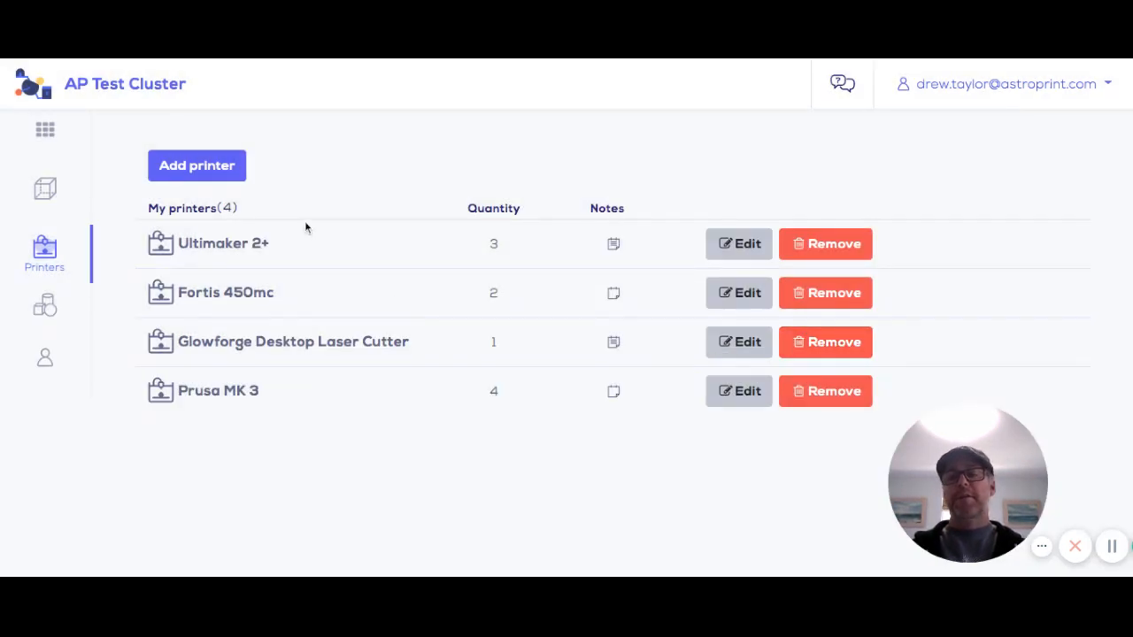
{"action": "mouse_move", "coordinate": [294, 378]}
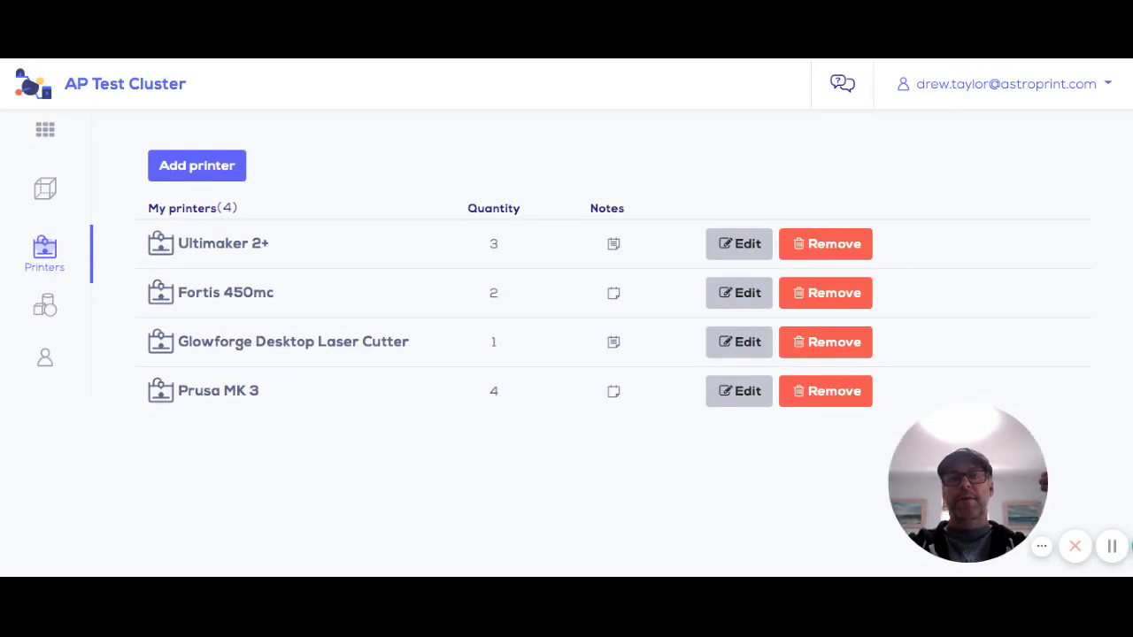
{"action": "mouse_move", "coordinate": [382, 356]}
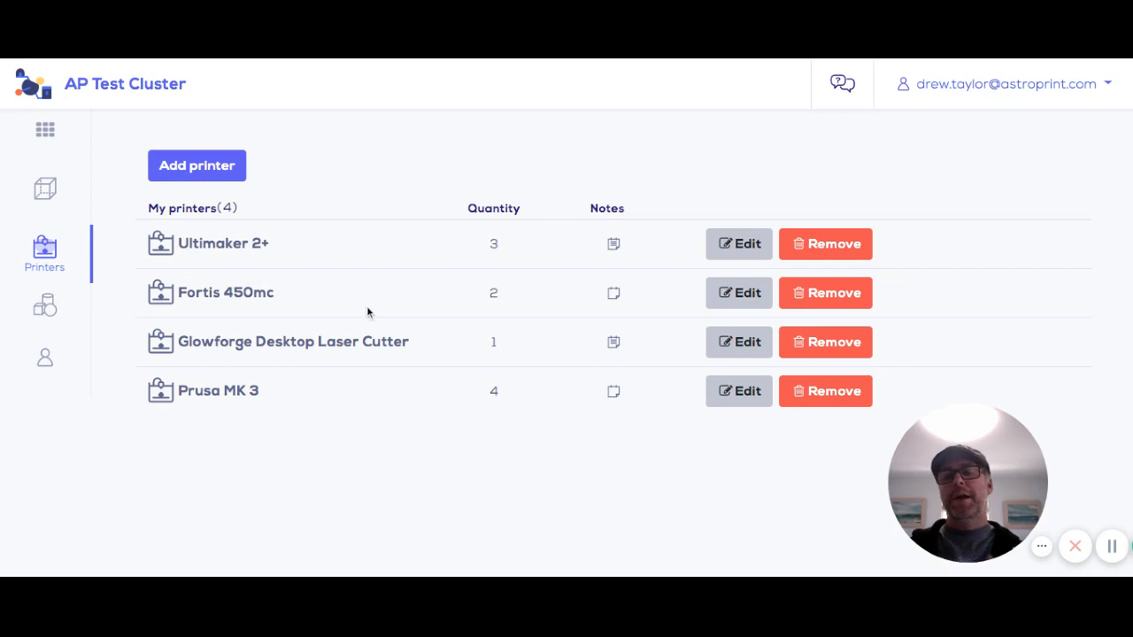
{"action": "mouse_move", "coordinate": [341, 298]}
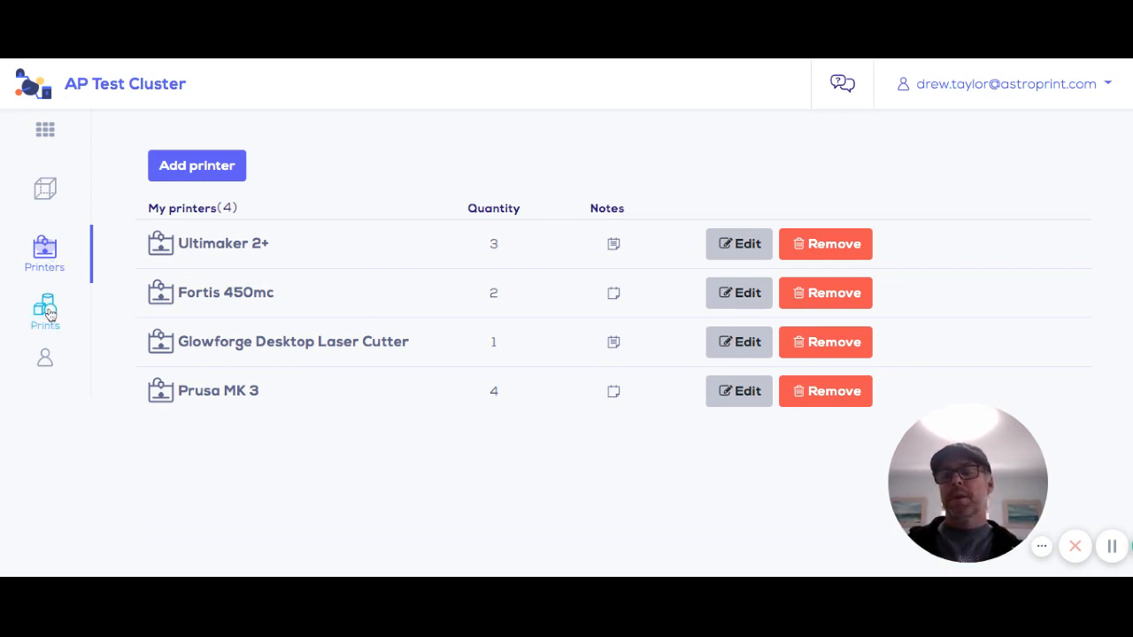
{"action": "mouse_move", "coordinate": [45, 189]}
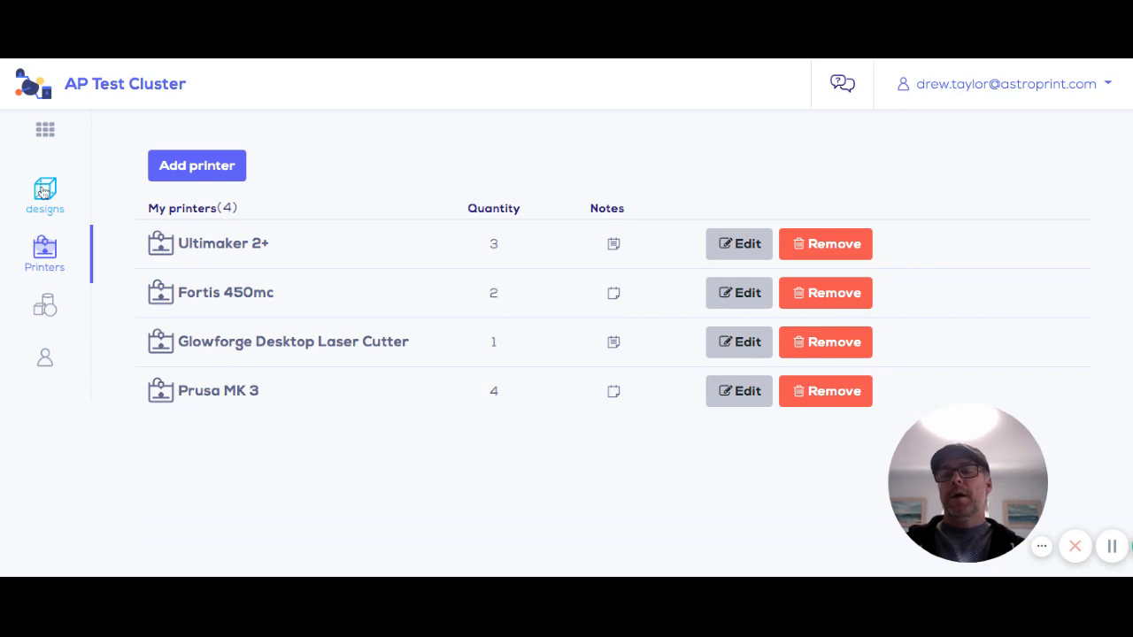
- Check the designs list, then go to the reported prints page
{"action": "left_click", "coordinate": [44, 186]}
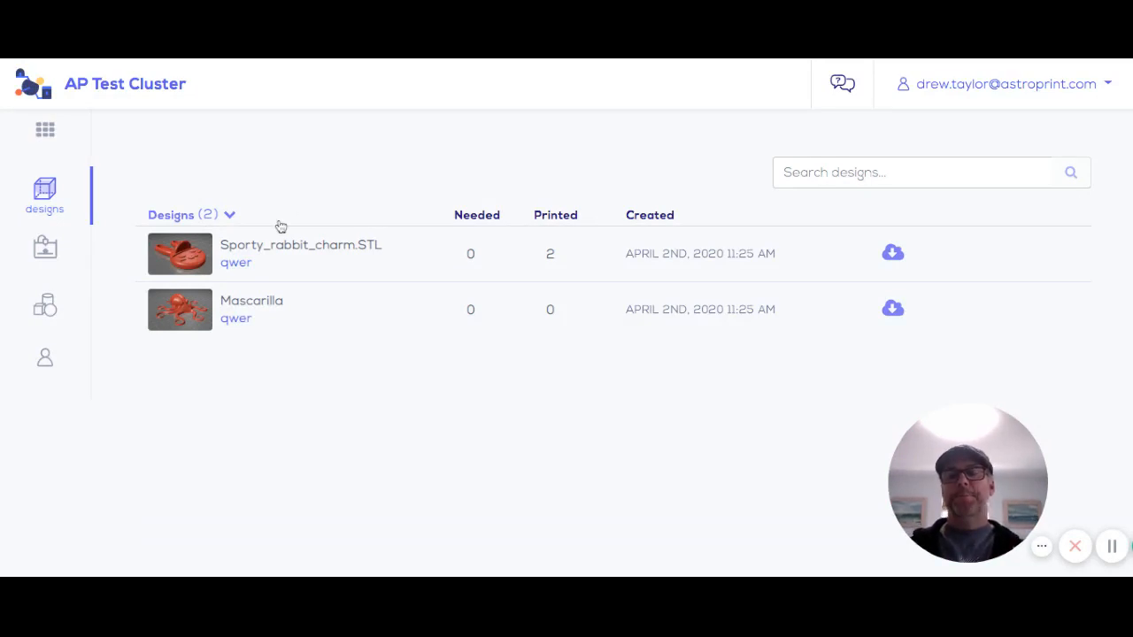
{"action": "mouse_move", "coordinate": [892, 257]}
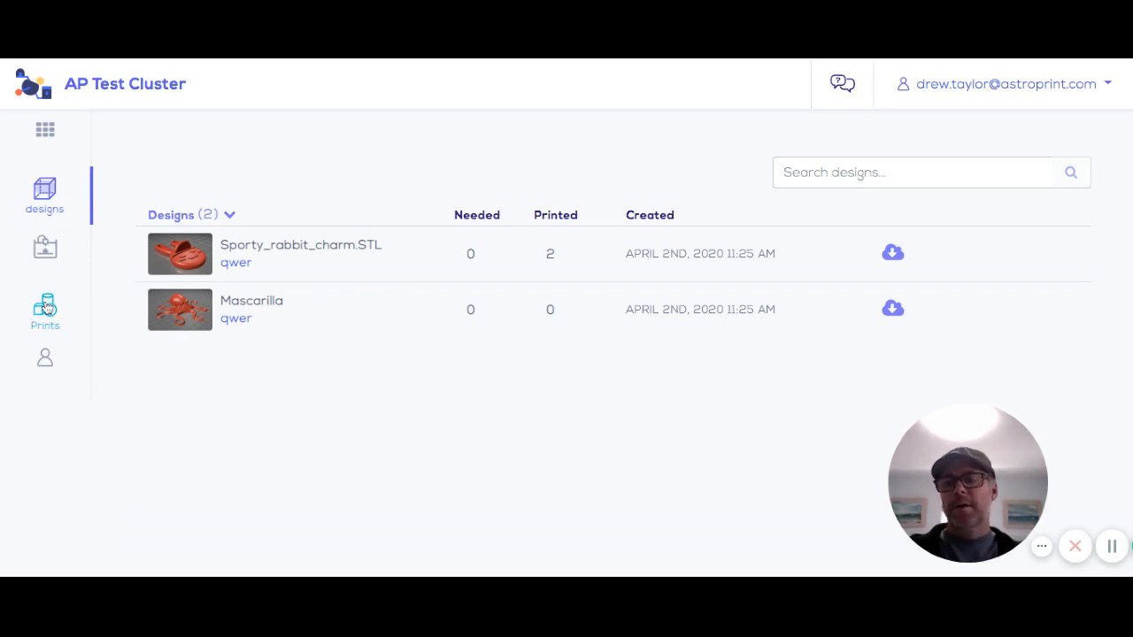
{"action": "left_click", "coordinate": [44, 306]}
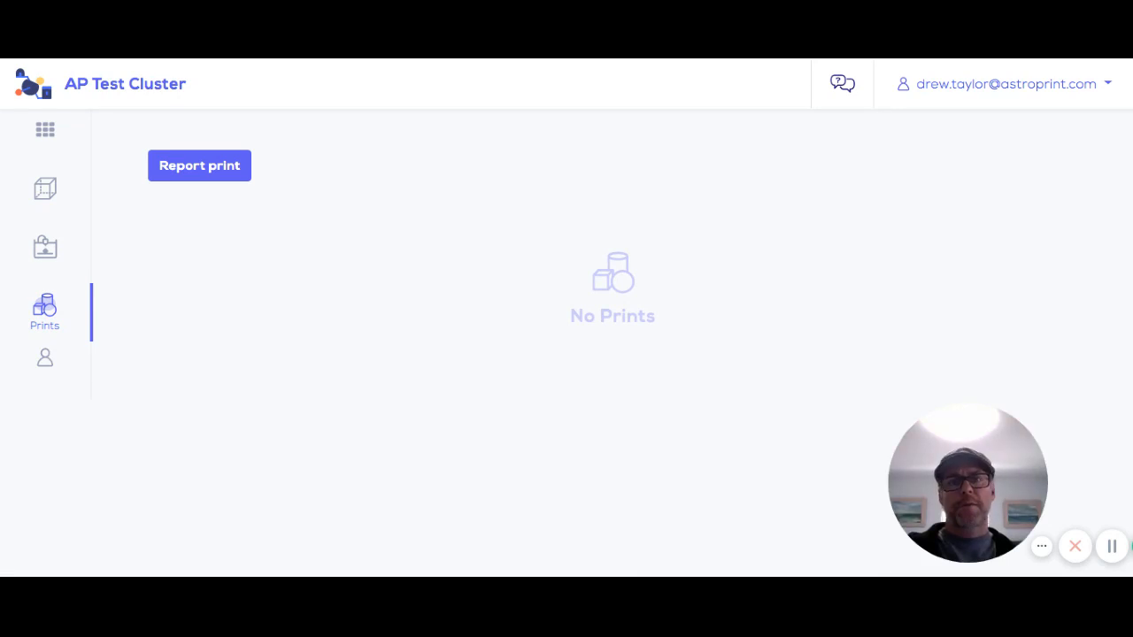
{"action": "mouse_move", "coordinate": [152, 208]}
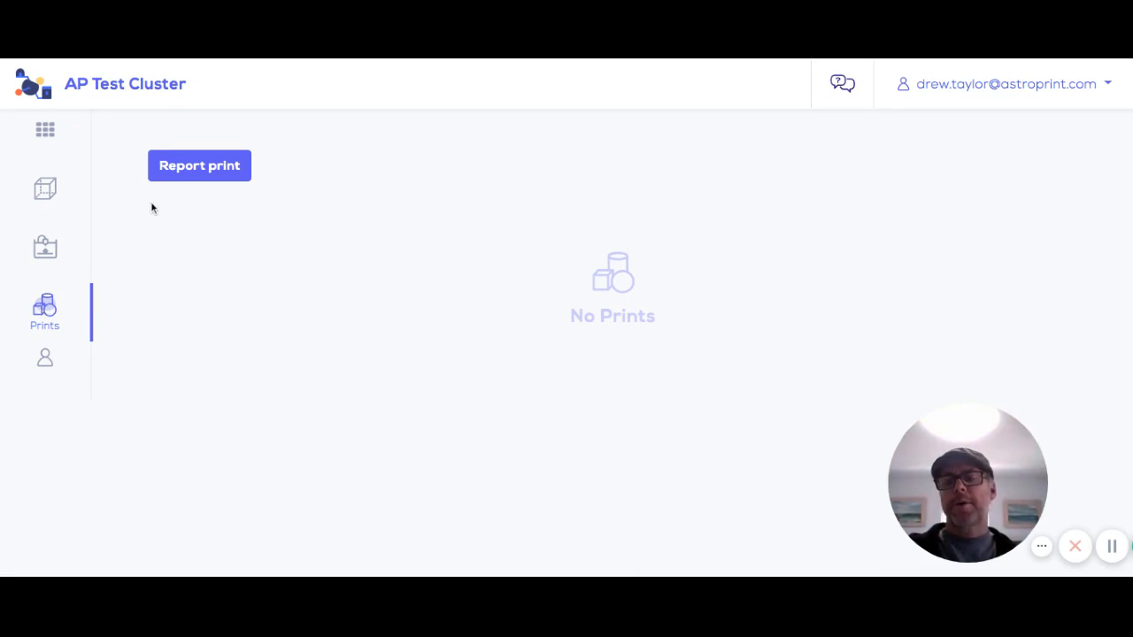
- Fill a new print report: design Mascarilla, printer Fortis 450mc, quantity 5
{"action": "left_click", "coordinate": [199, 166]}
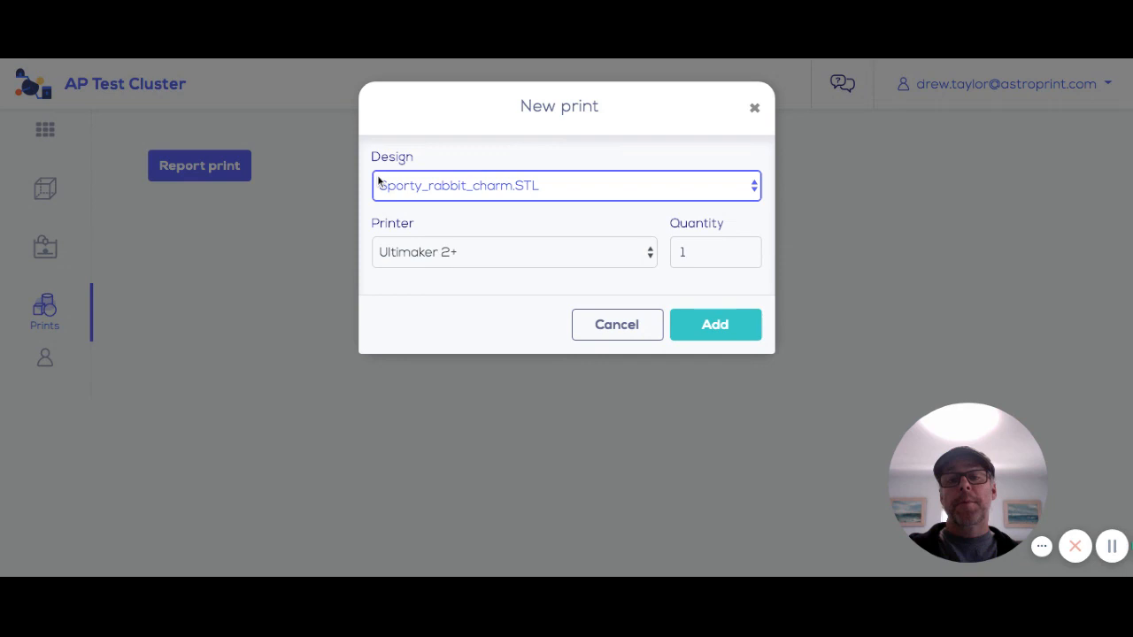
{"action": "left_click", "coordinate": [566, 185]}
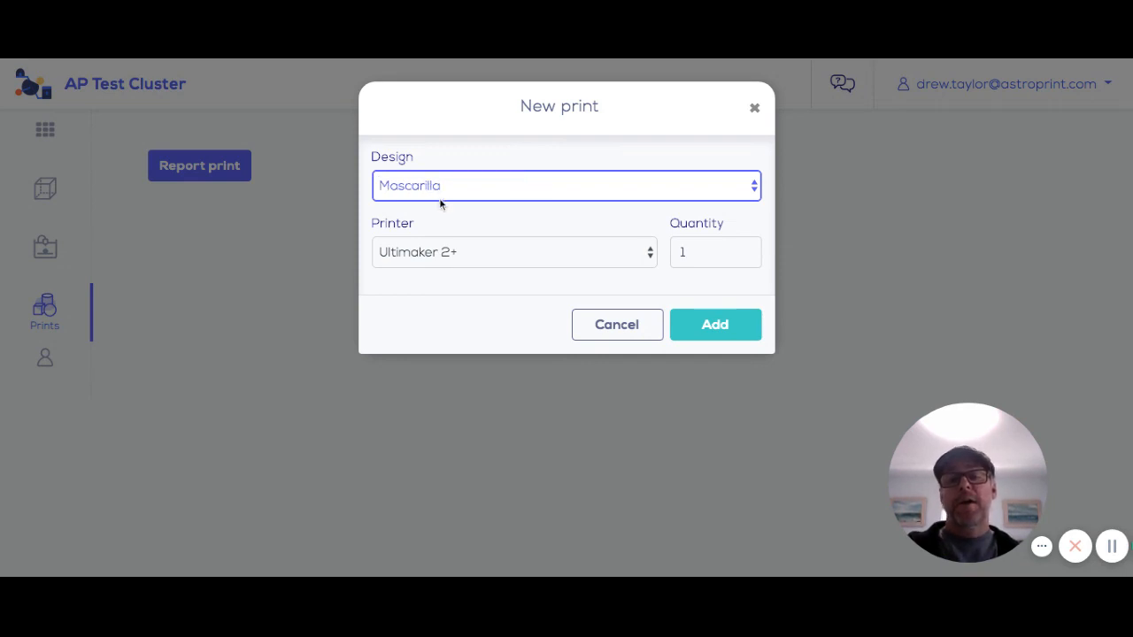
{"action": "left_click", "coordinate": [514, 253]}
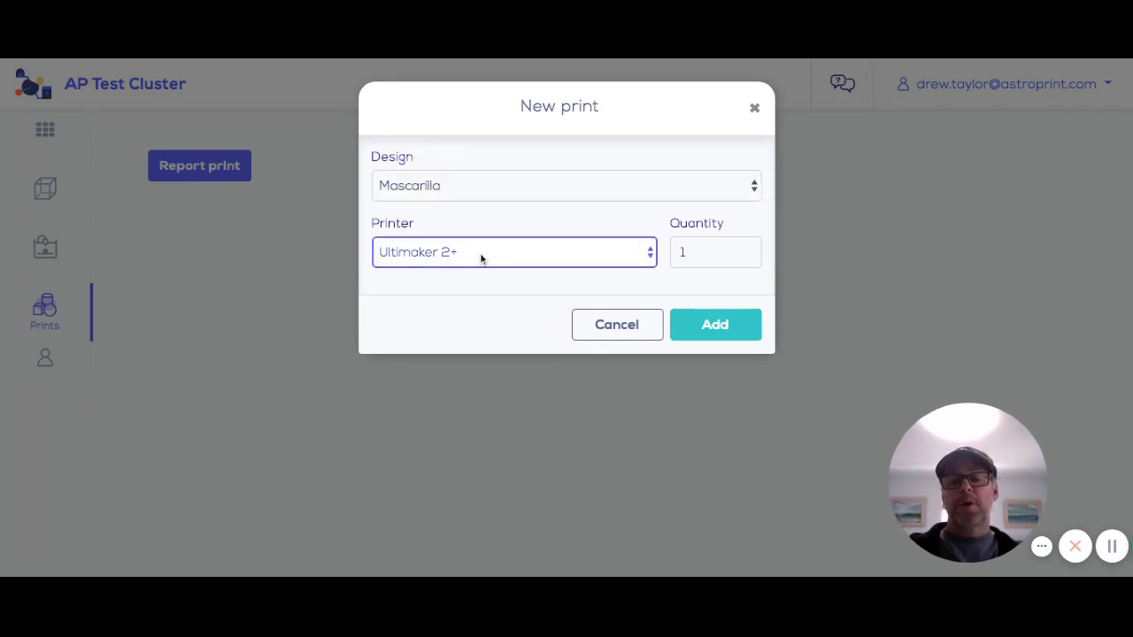
{"action": "left_click", "coordinate": [513, 252]}
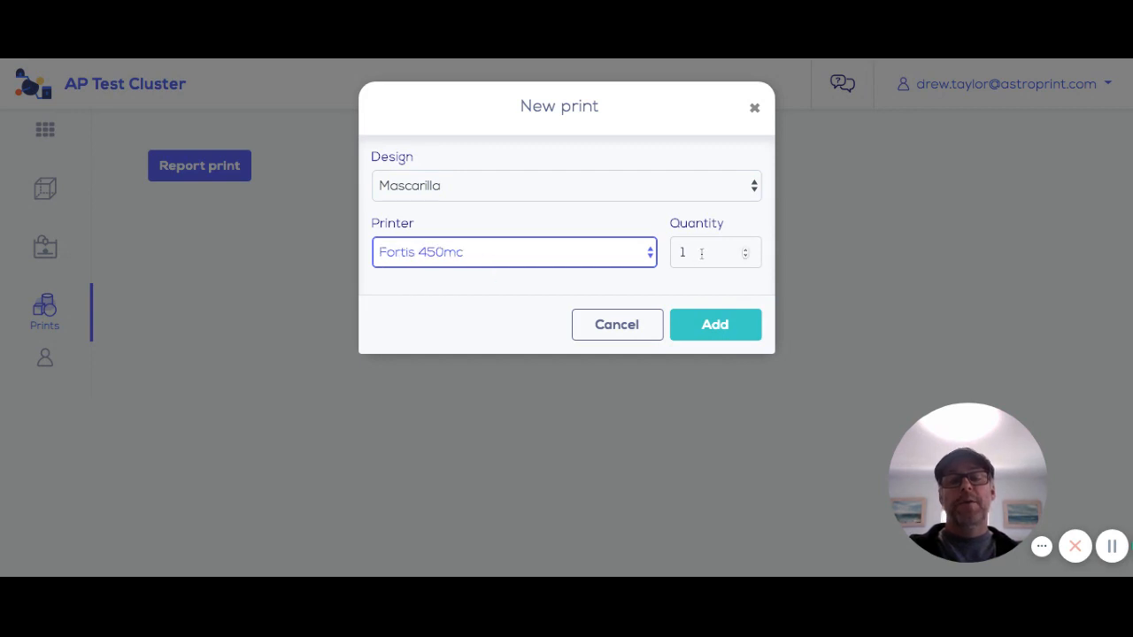
{"action": "type", "text": "5"}
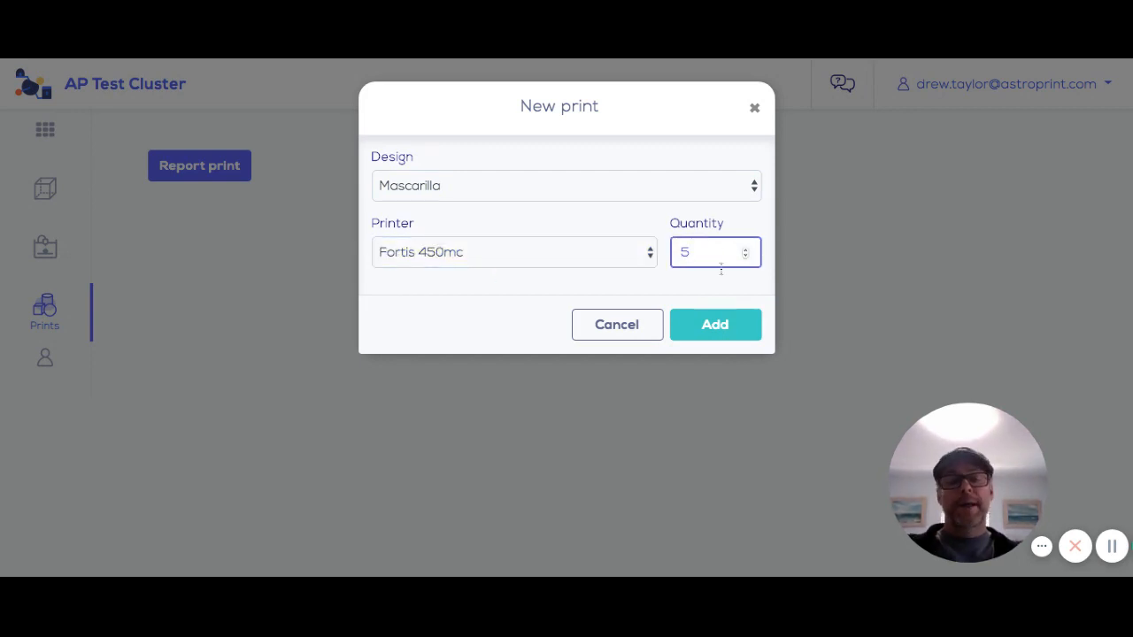
- Submit the report so five Fortis 450mc prints appear with generated print IDs
{"action": "left_click", "coordinate": [714, 324]}
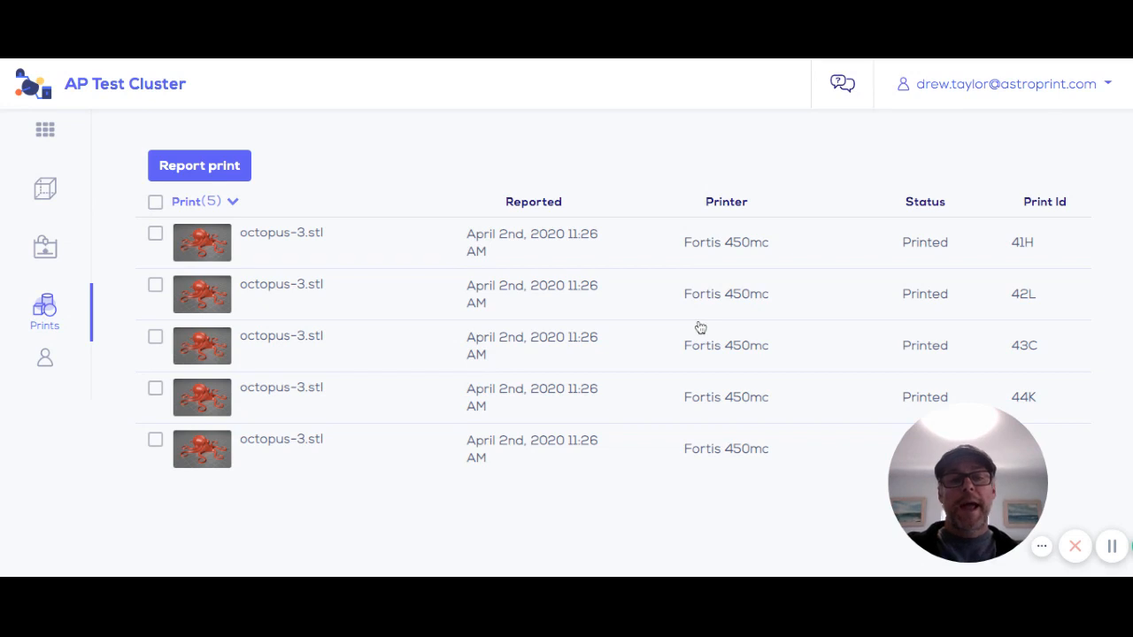
{"action": "mouse_move", "coordinate": [1040, 246]}
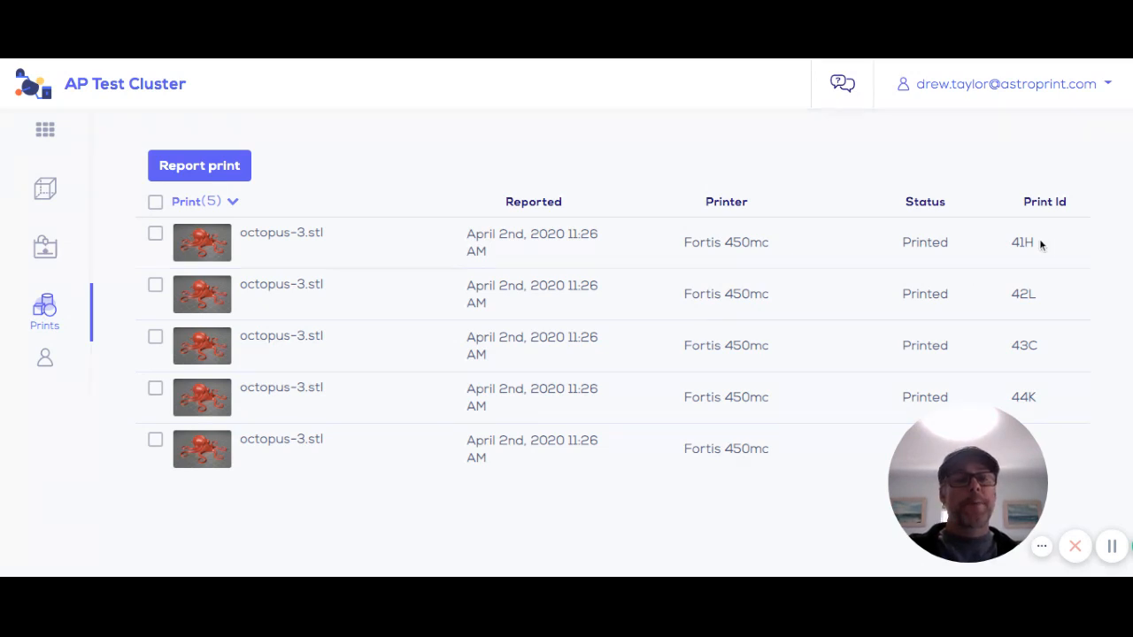
{"action": "left_click", "coordinate": [155, 232]}
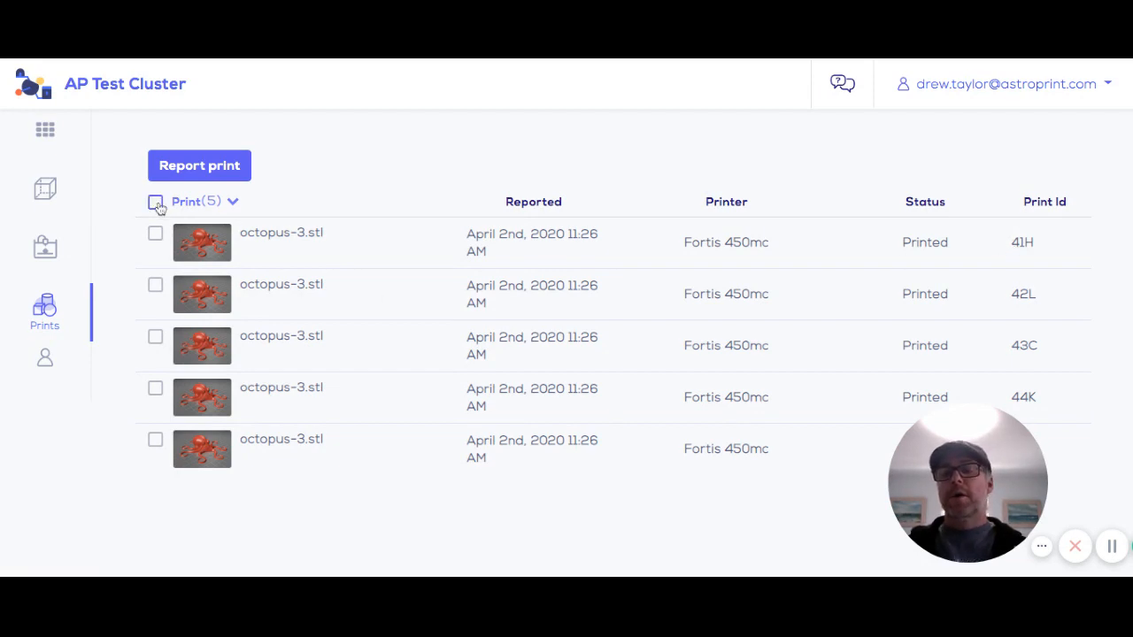
{"action": "left_click", "coordinate": [327, 165]}
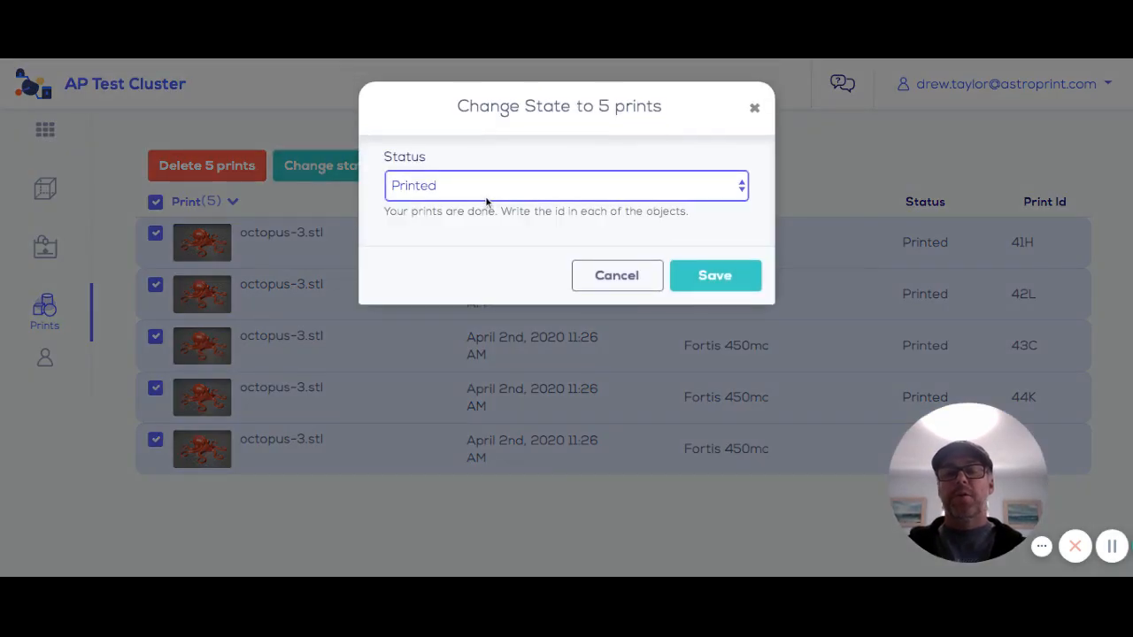
{"action": "left_click", "coordinate": [566, 185]}
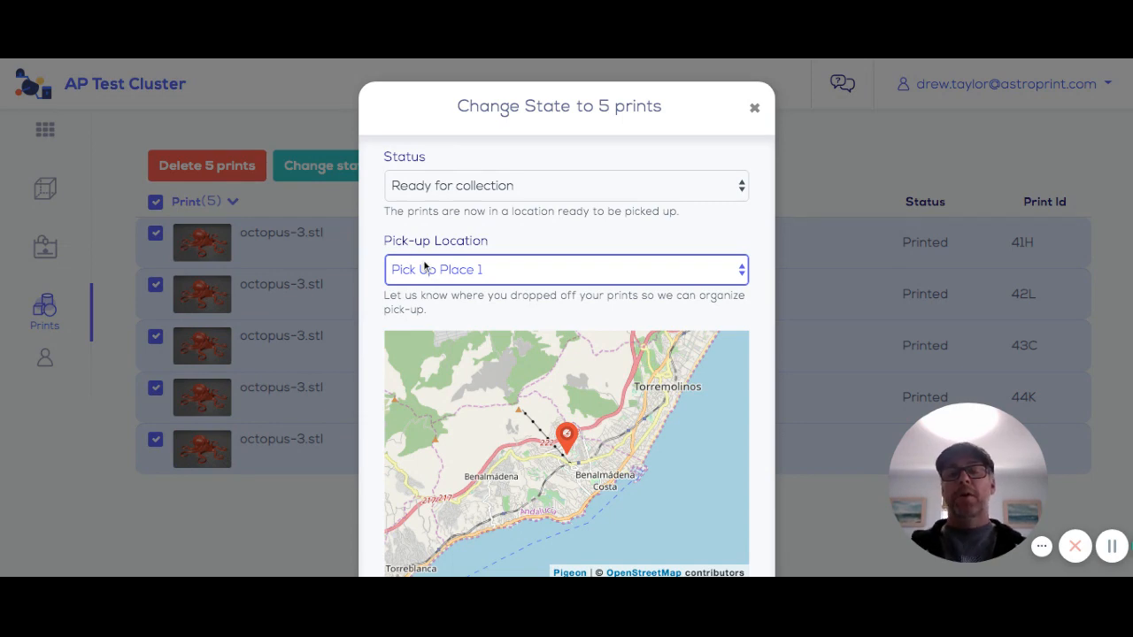
{"action": "mouse_move", "coordinate": [753, 109]}
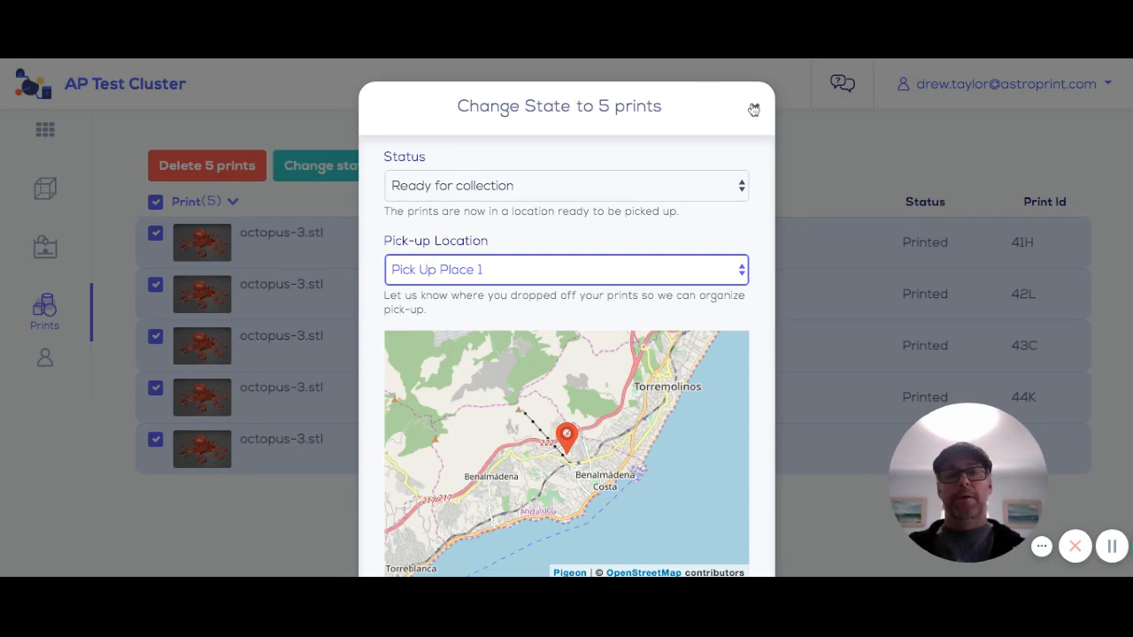
{"action": "left_click", "coordinate": [753, 109]}
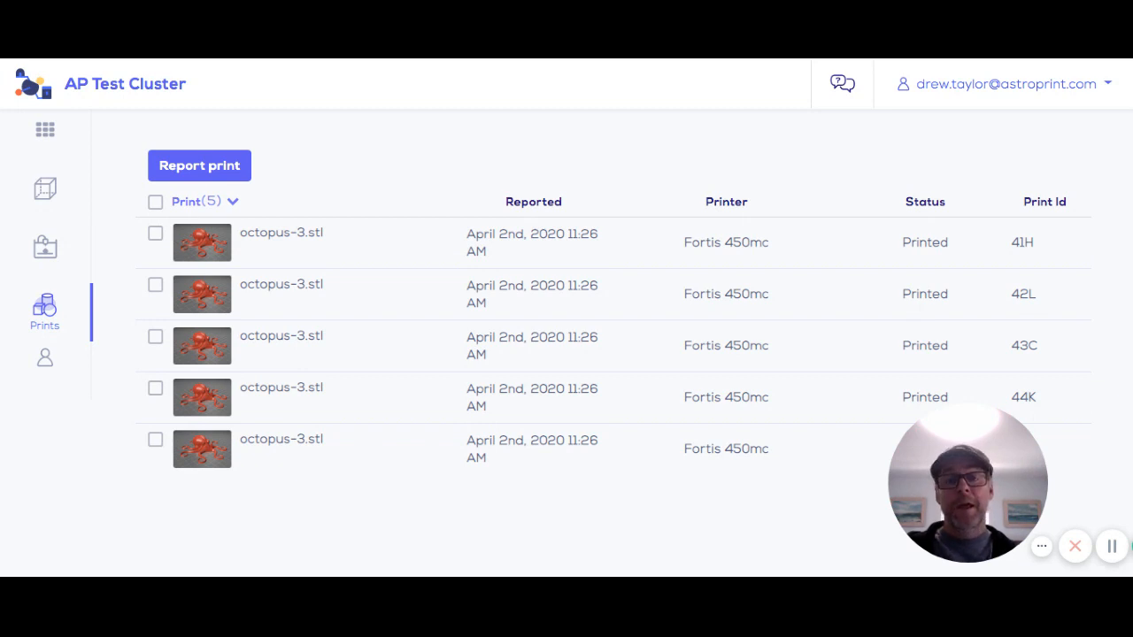
{"action": "mouse_move", "coordinate": [715, 151]}
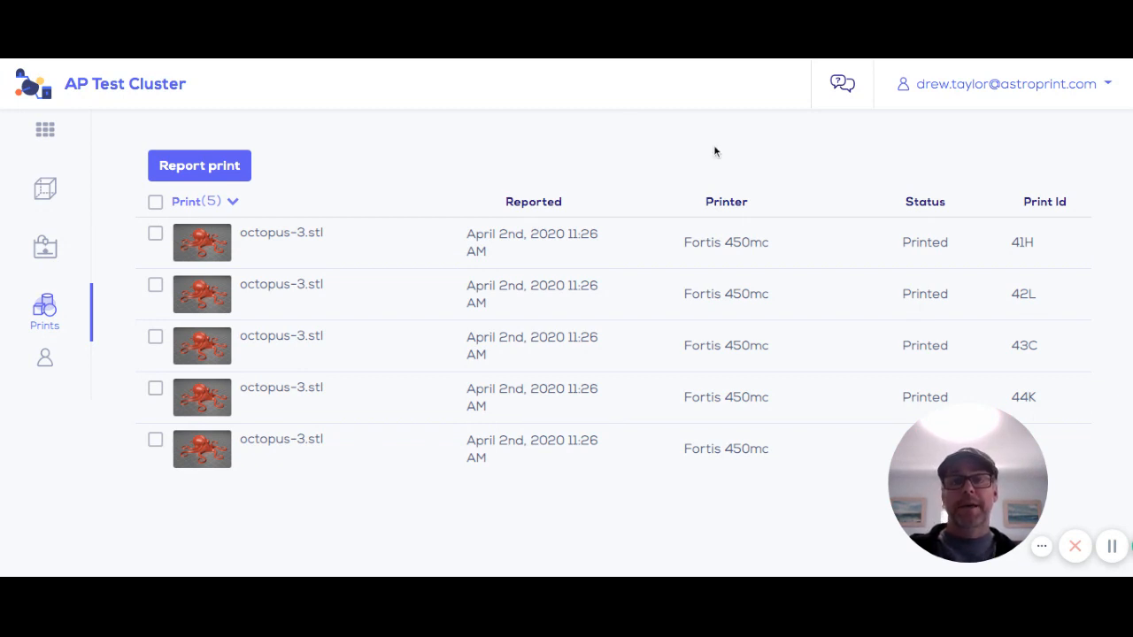